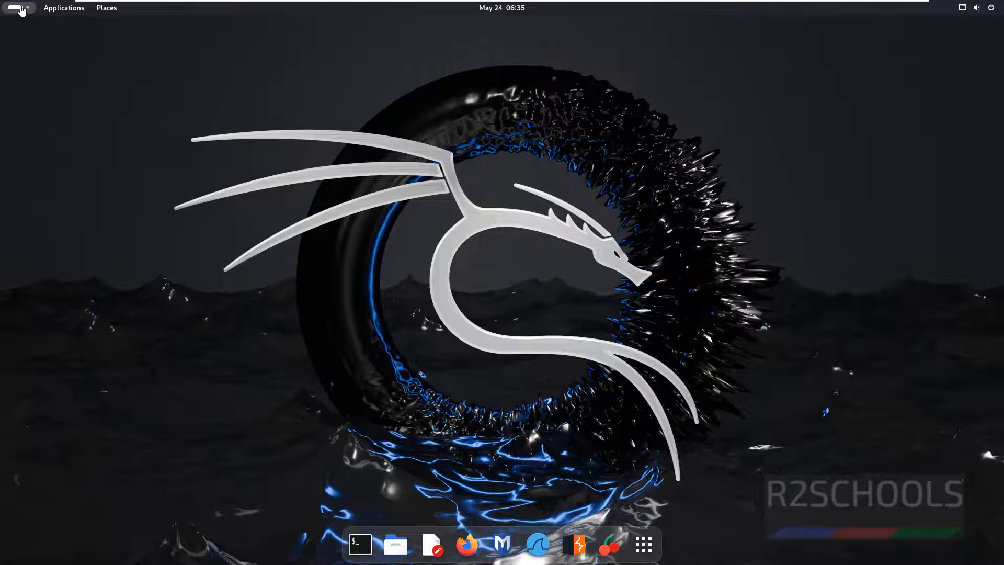
- Search the installed applications for 'chrome', find nothing, and clear the search
click(10, 8)
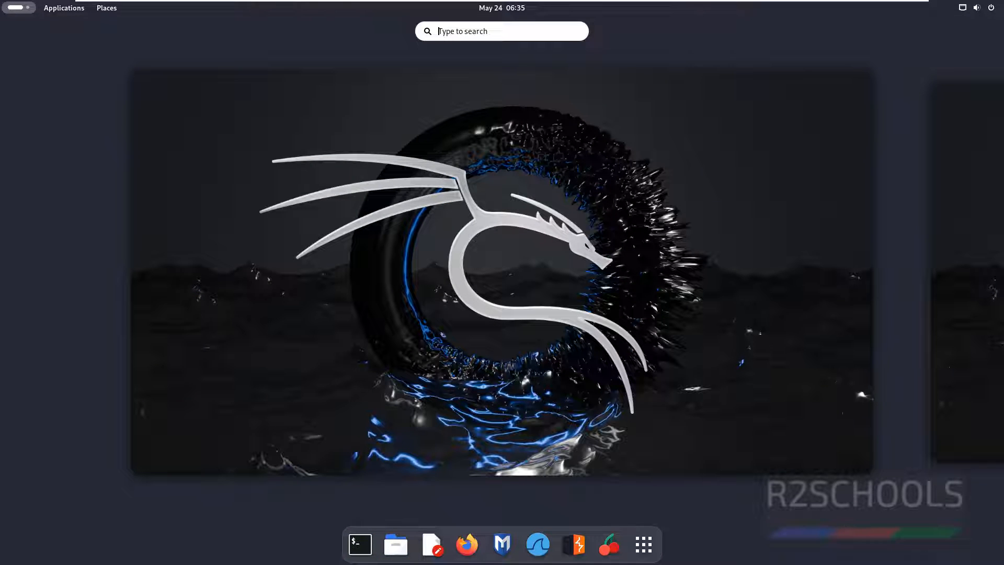
click(644, 545)
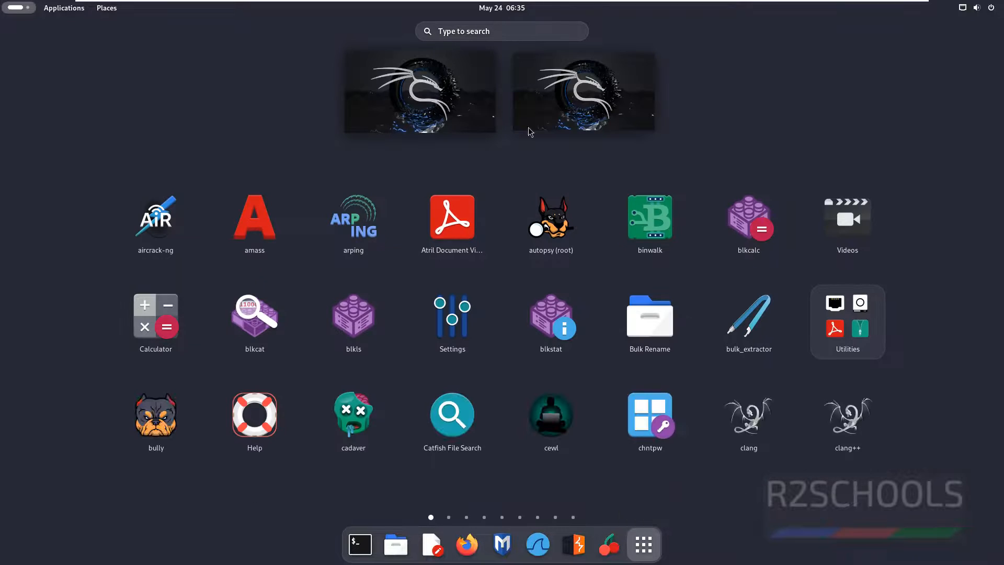
text(goo)
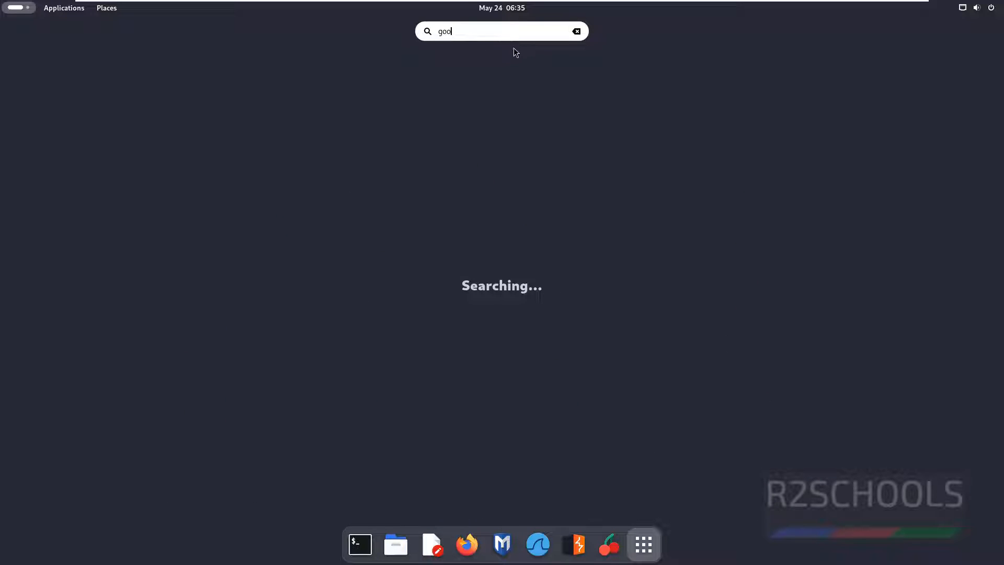
text(chrome)
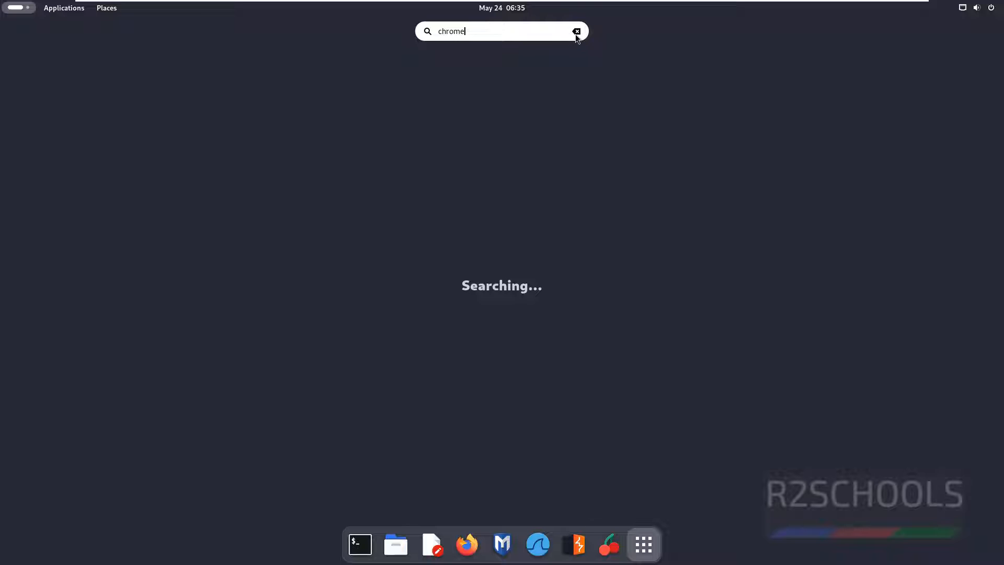
click(575, 31)
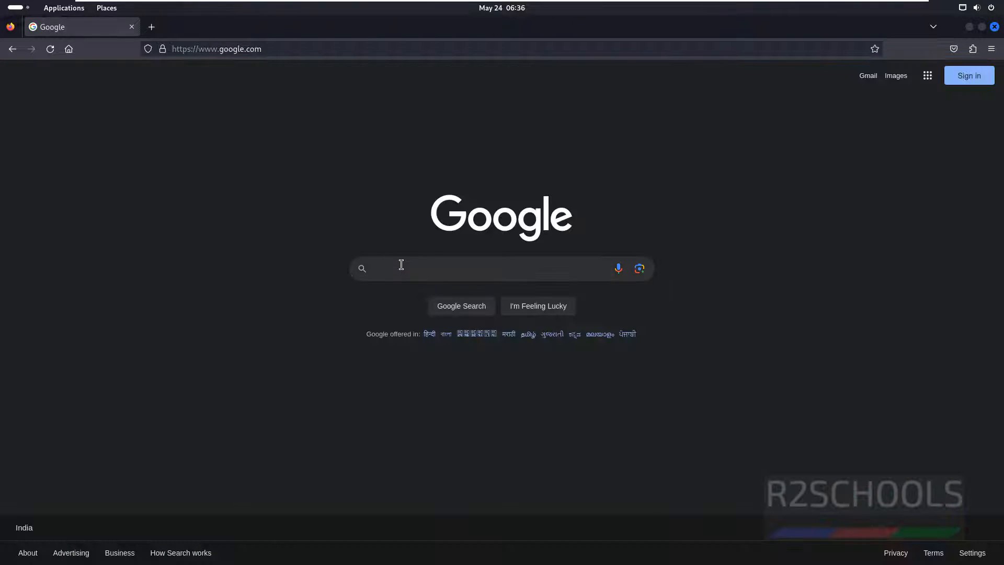
- Google 'download google chrome' and open the official Google Chrome result
text(download google)
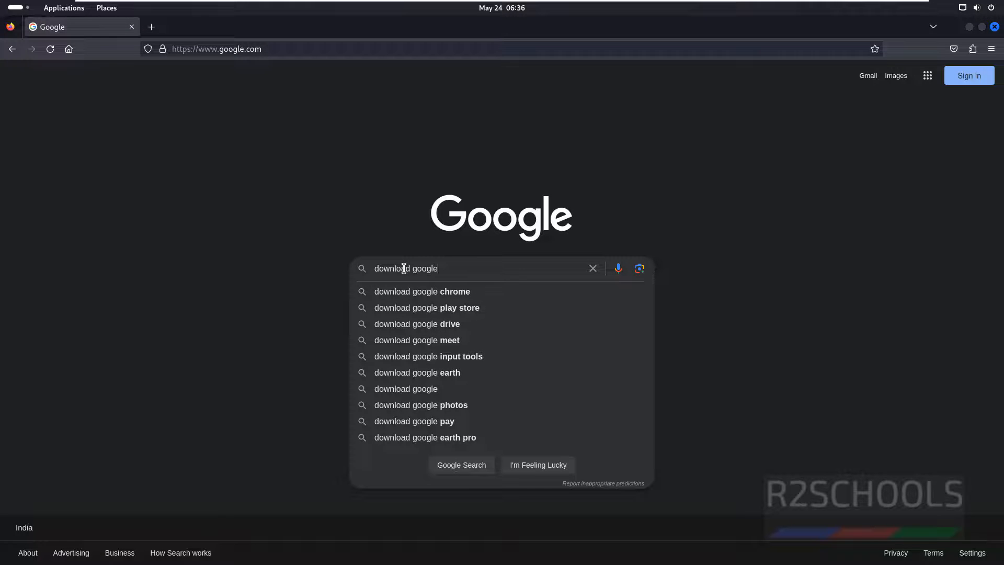
click(421, 292)
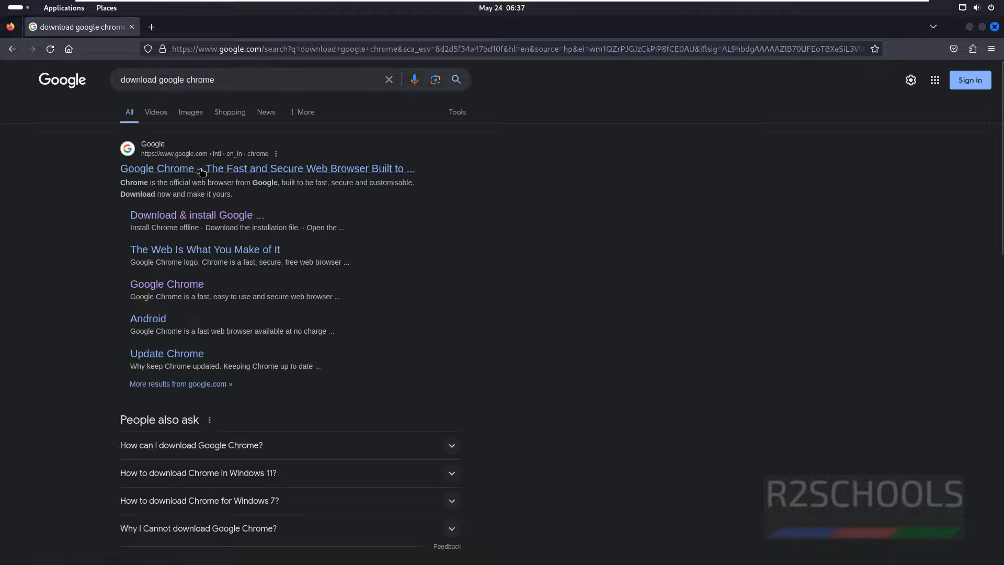
click(266, 168)
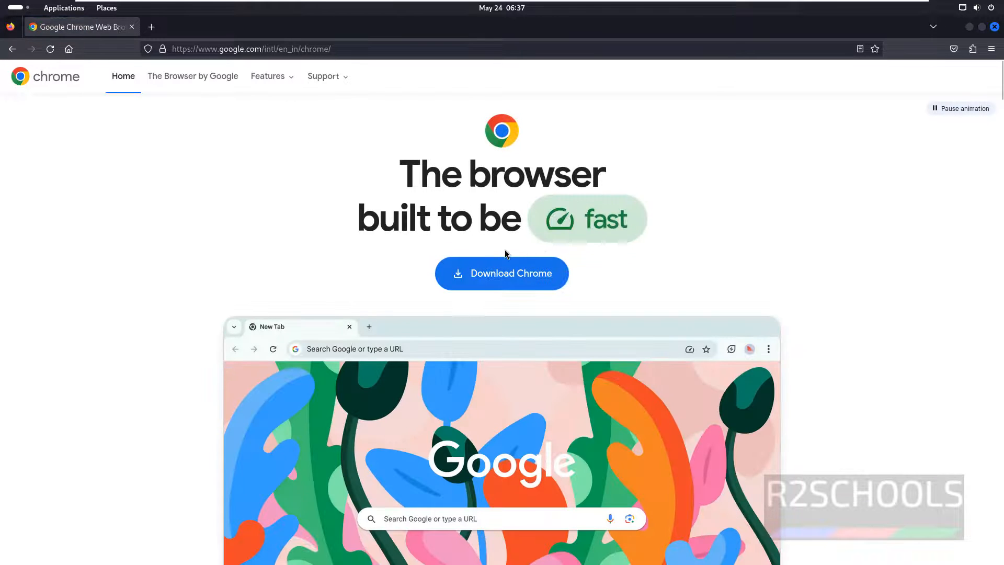
- Download Chrome for Linux, accepting the terms for the 64-bit .deb package
click(501, 273)
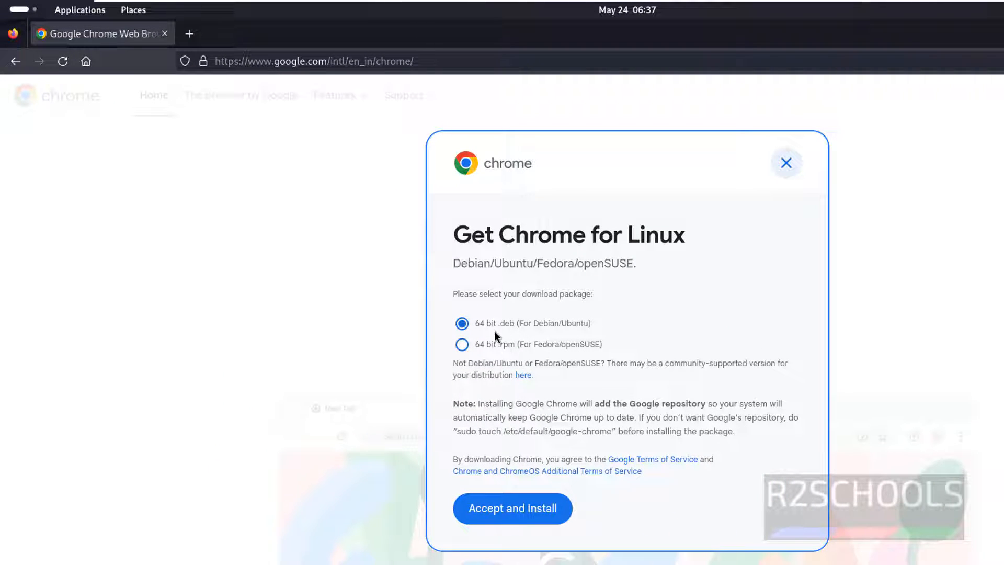
mouse_move(713, 315)
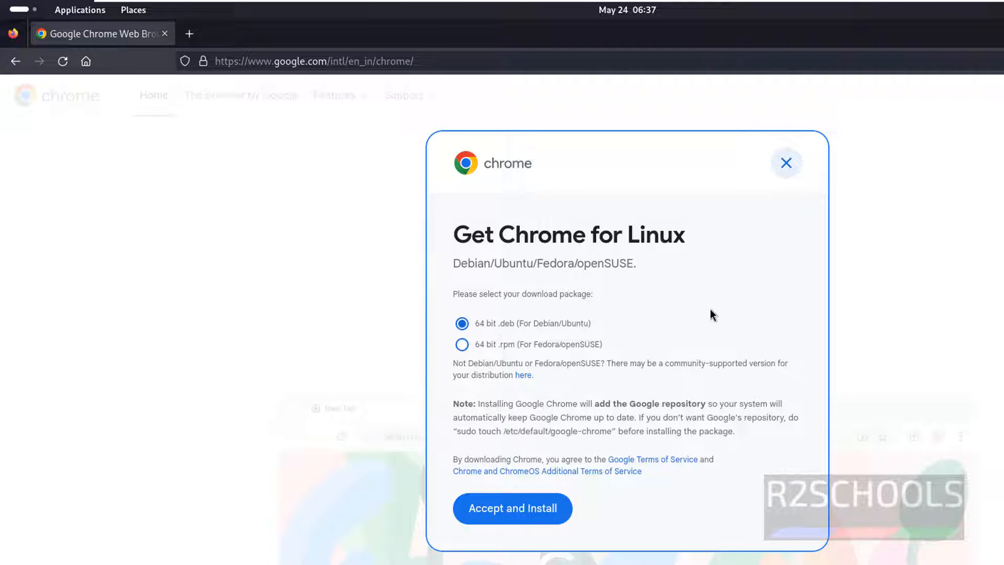
mouse_move(552, 328)
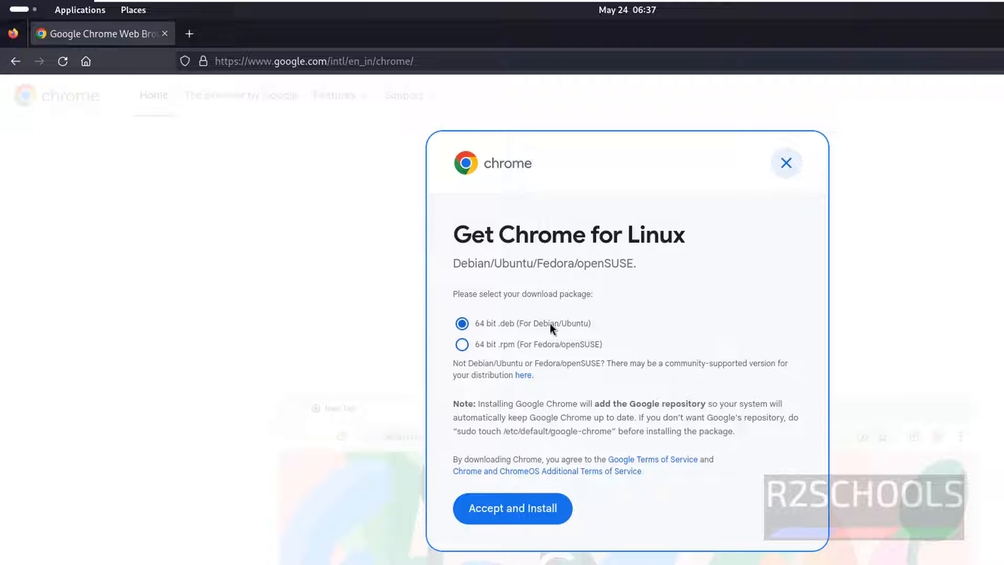
mouse_move(499, 350)
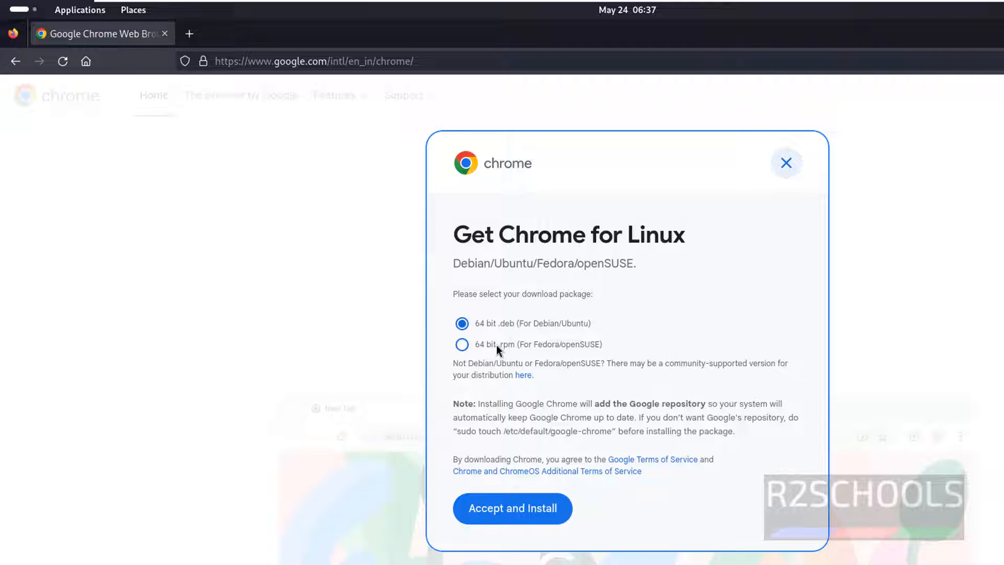
mouse_move(637, 344)
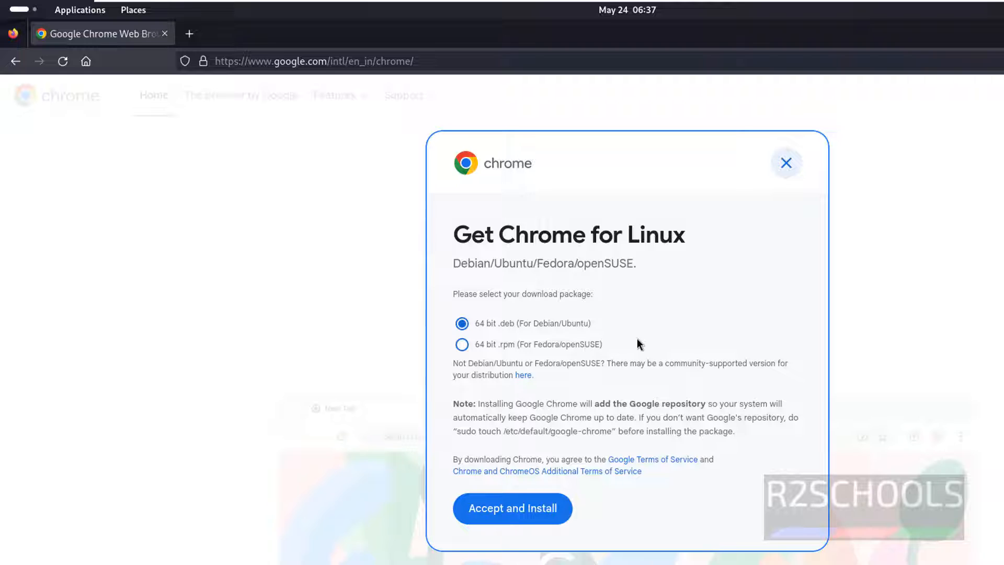
mouse_move(643, 343)
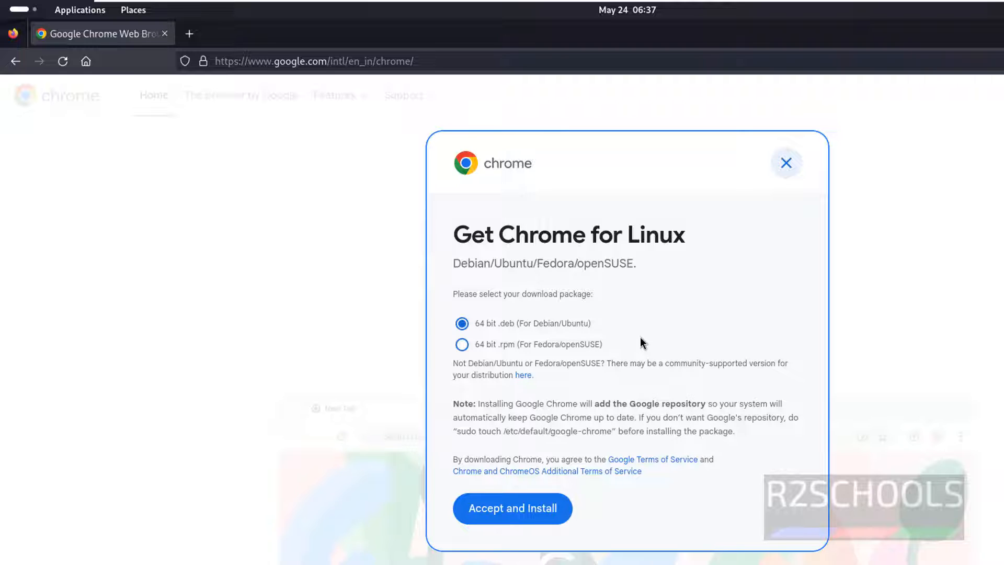
mouse_move(645, 344)
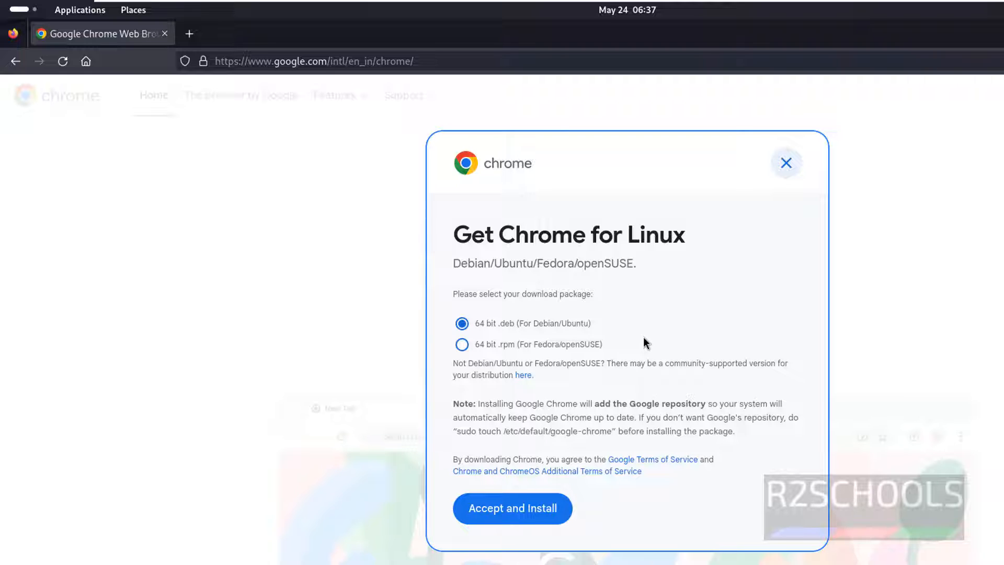
mouse_move(493, 331)
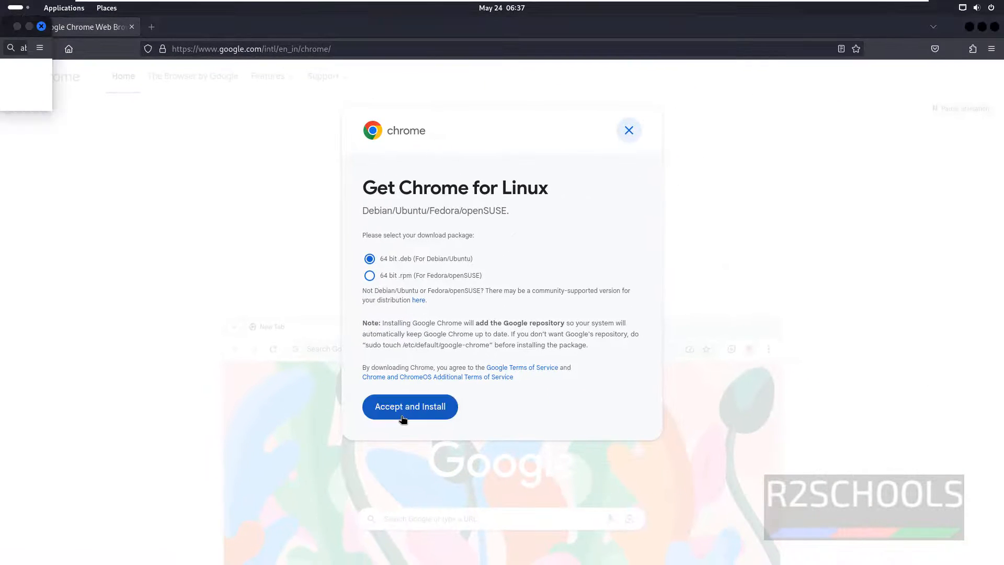
click(410, 407)
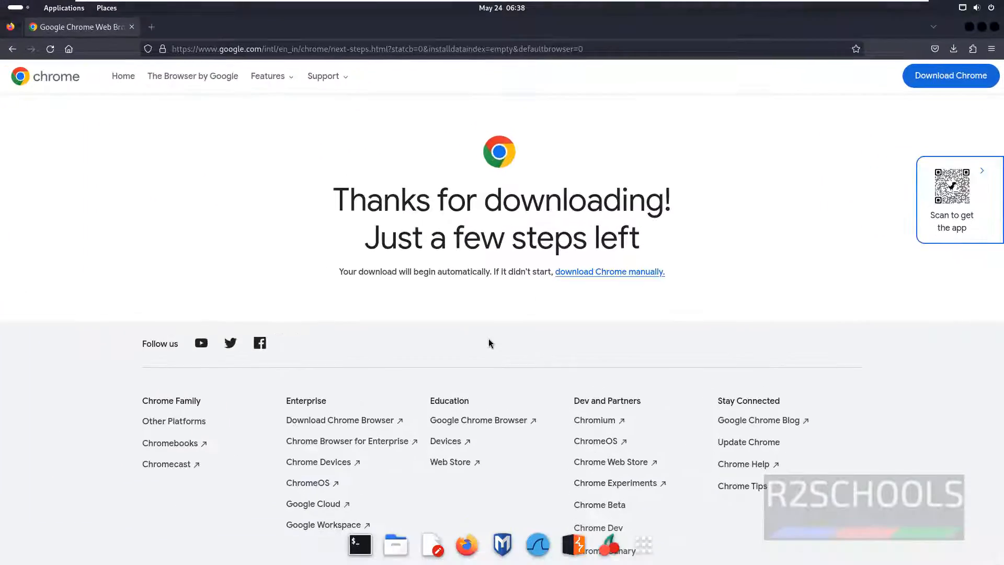
- Run sudo dpkg -i google-chrome-stable_current_amd64.deb from Downloads; it fails on missing libu2f-udev
click(360, 546)
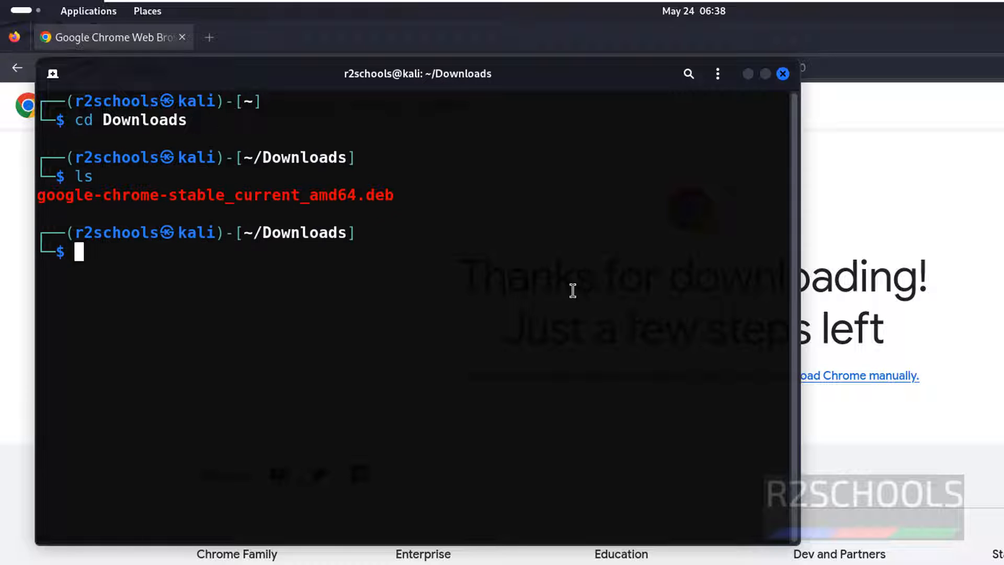
mouse_move(197, 242)
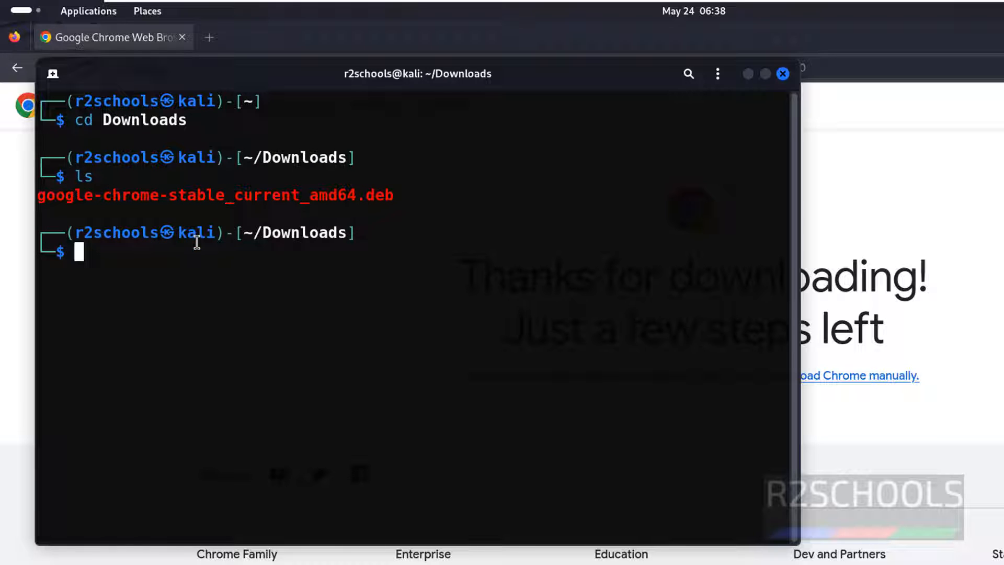
text(sudo apt-get install docker-ce docker-ce-cli containerd.io docker-buildx-plugin docker-compose-plugin)
text(sudo dpkg -i)
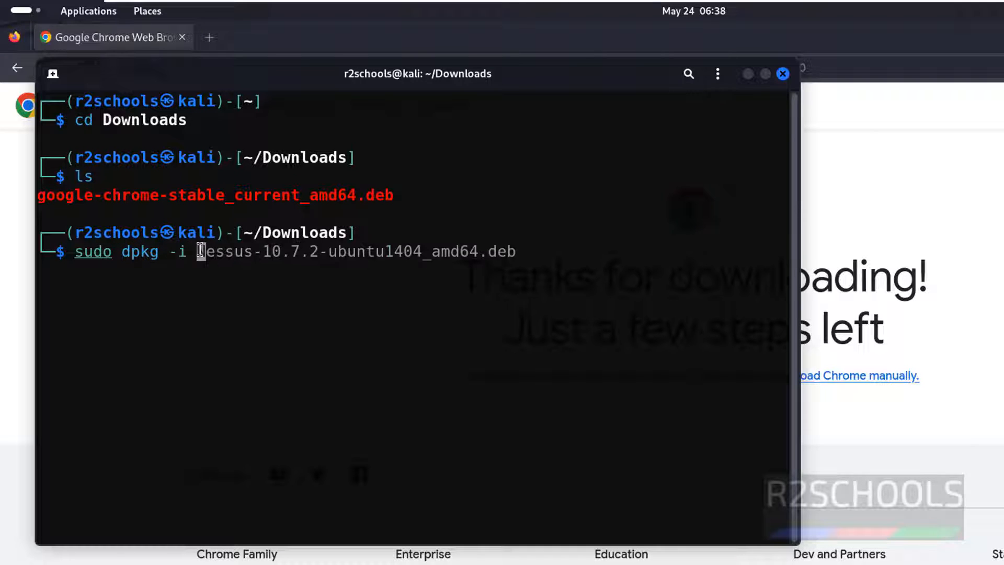
text(google-chrome-stable_current_amd64.deb)
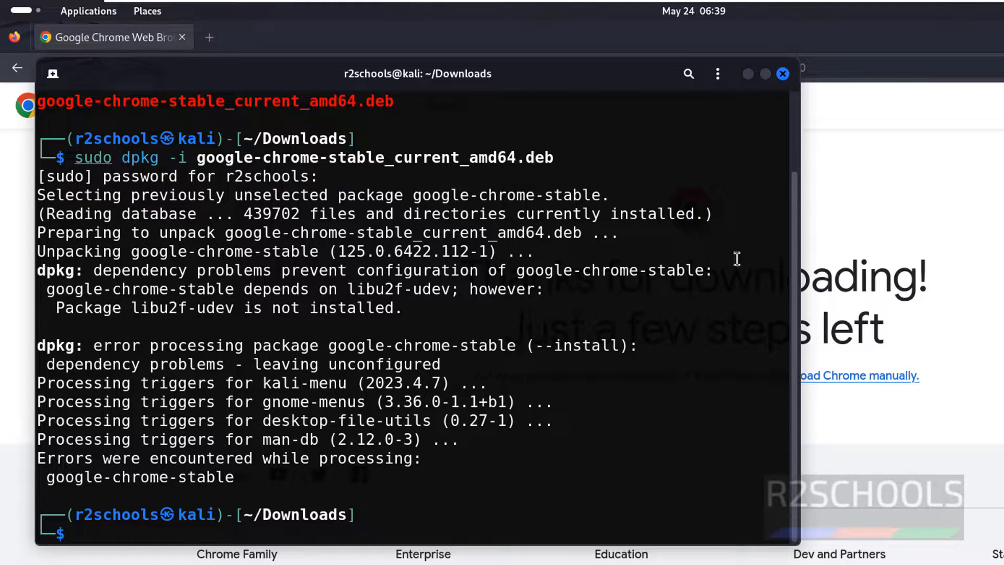
click(782, 73)
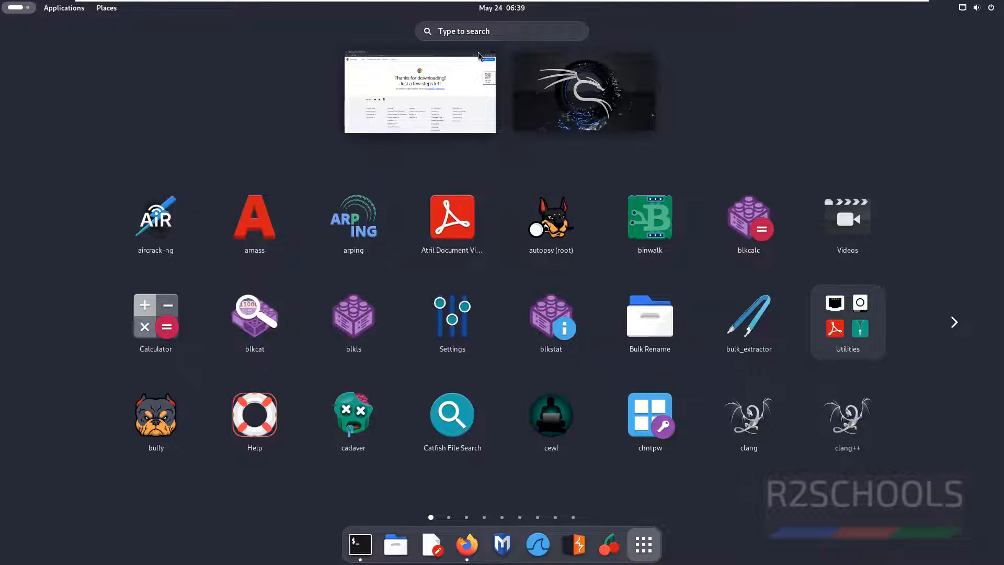
- Find Google Chrome in the app search with 'chr' and pin it to the dash
click(501, 31)
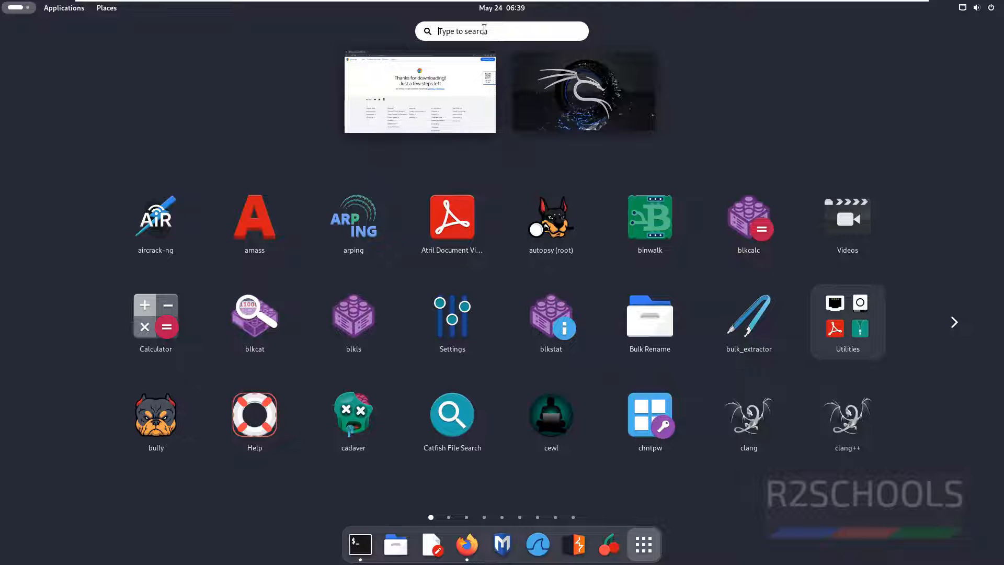
text(chr)
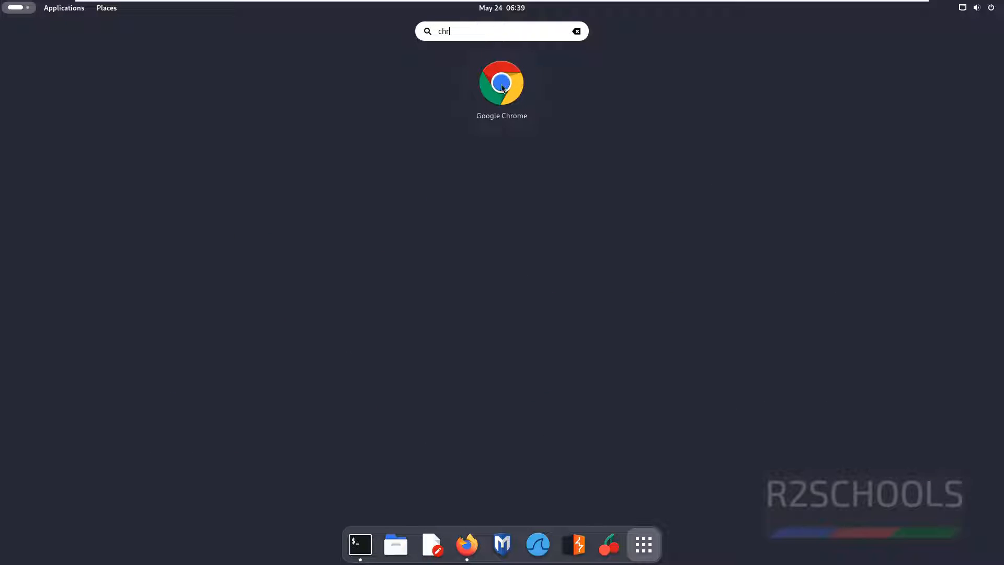
right_click(501, 81)
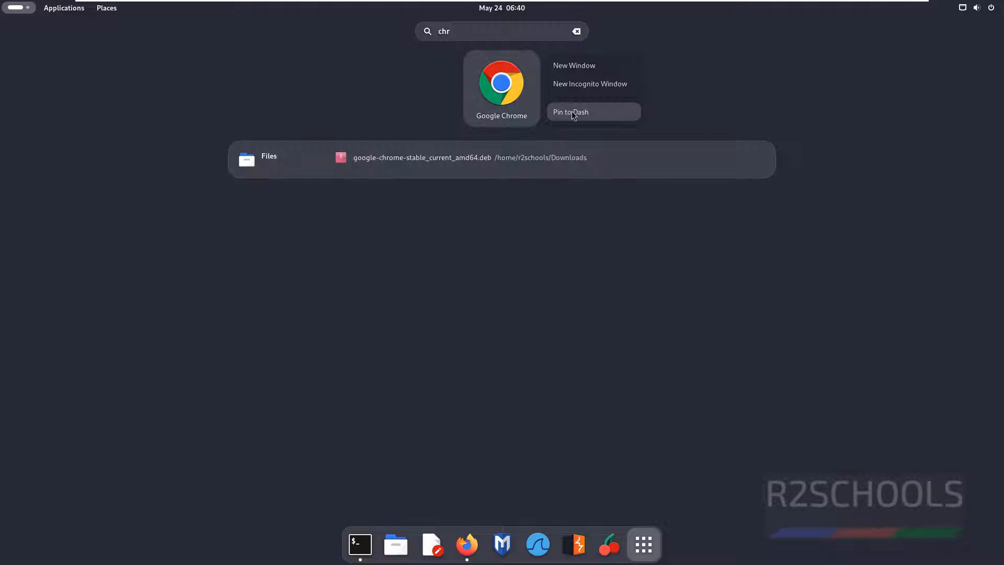
click(570, 112)
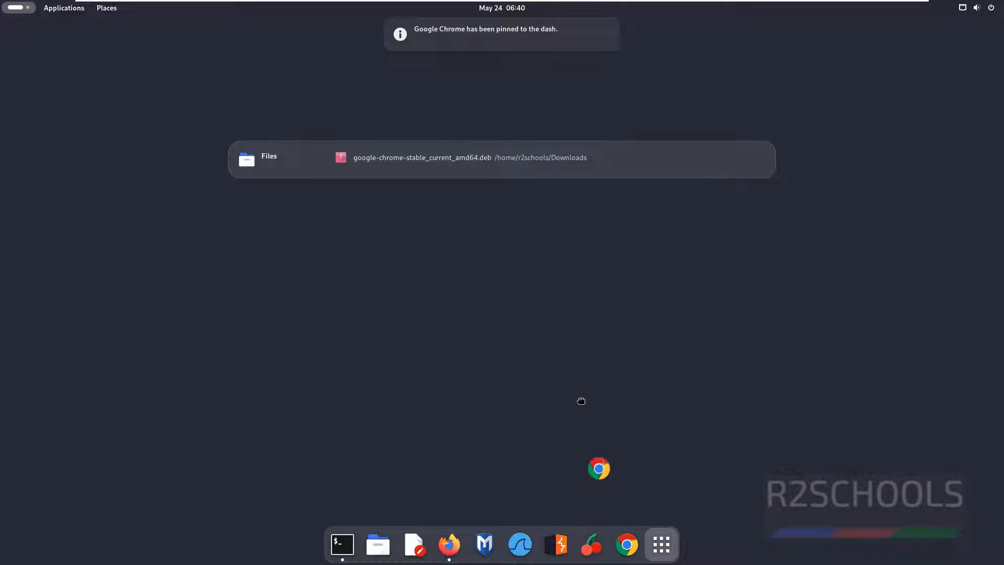
- Launch Google Chrome from its new dash icon
text(chr)
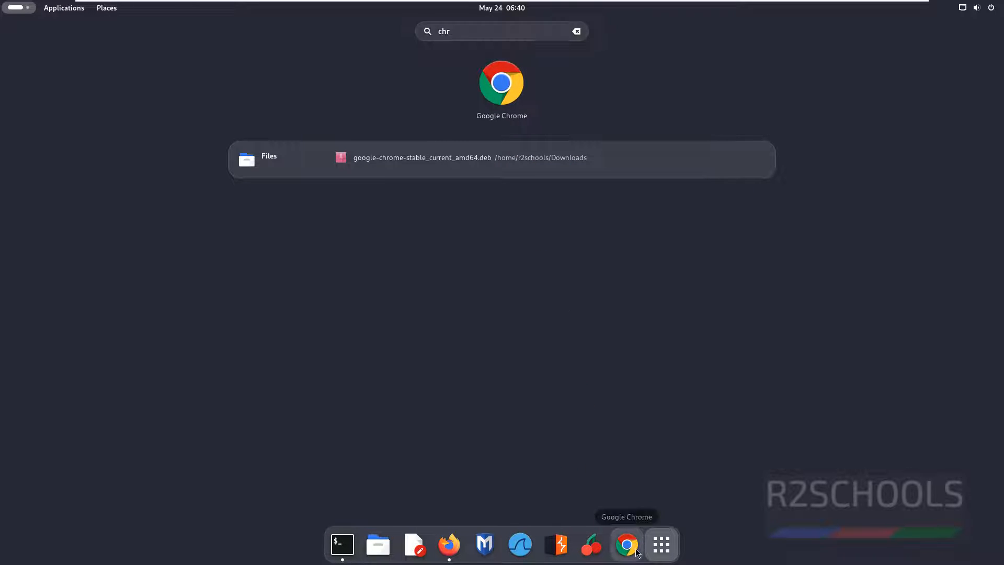
click(626, 544)
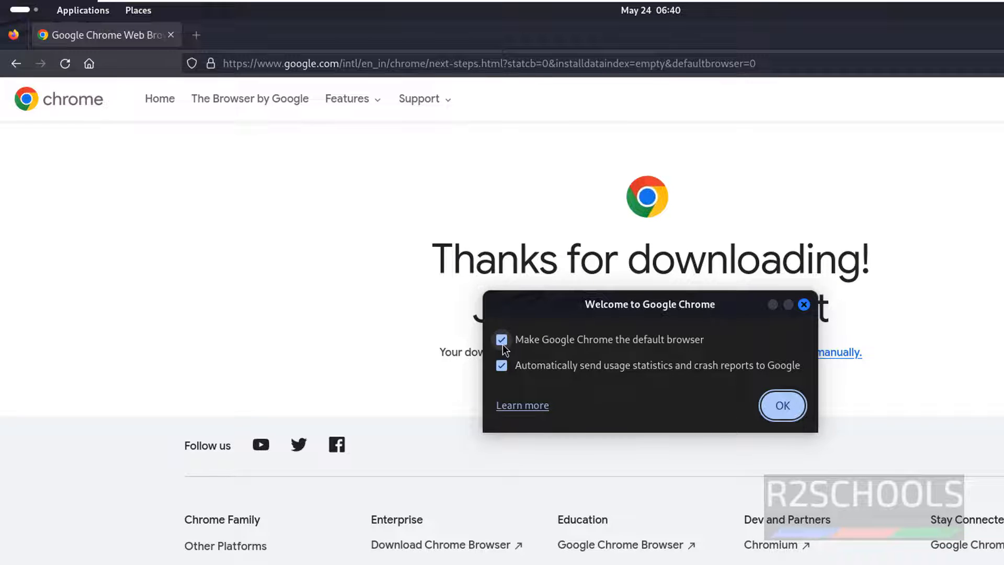
- Untick default-browser and usage-statistics in Chrome's welcome dialog and confirm
click(501, 339)
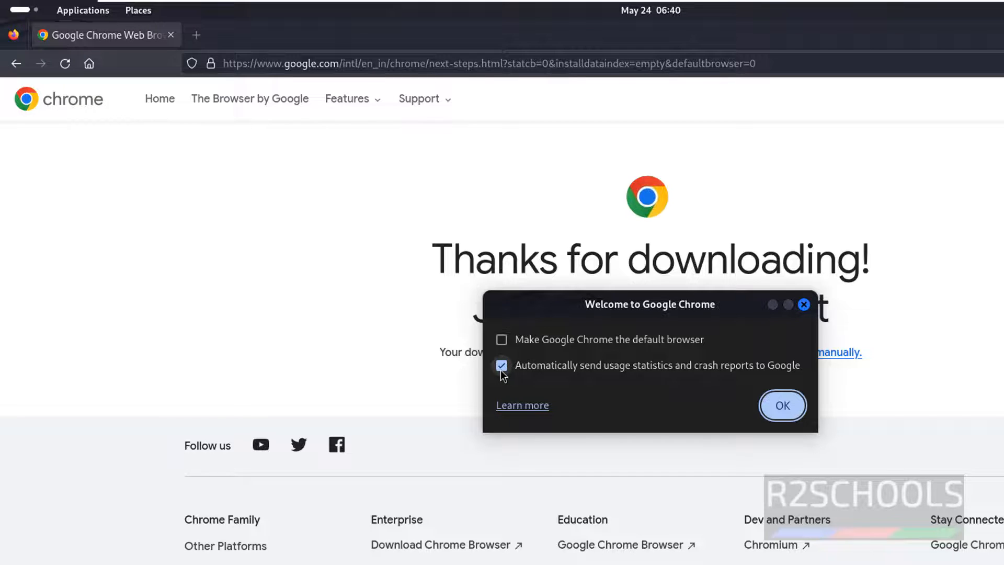
click(502, 365)
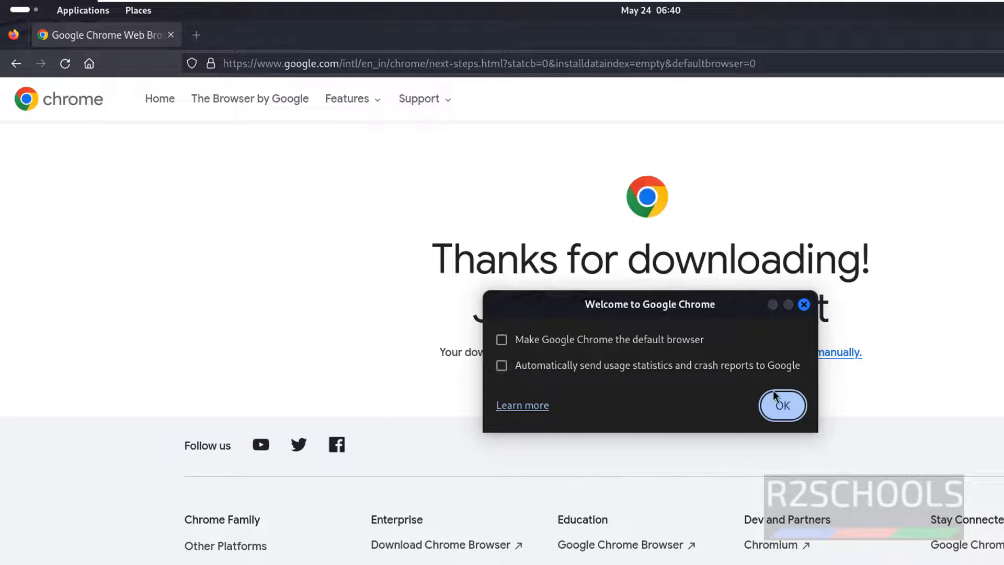
click(783, 405)
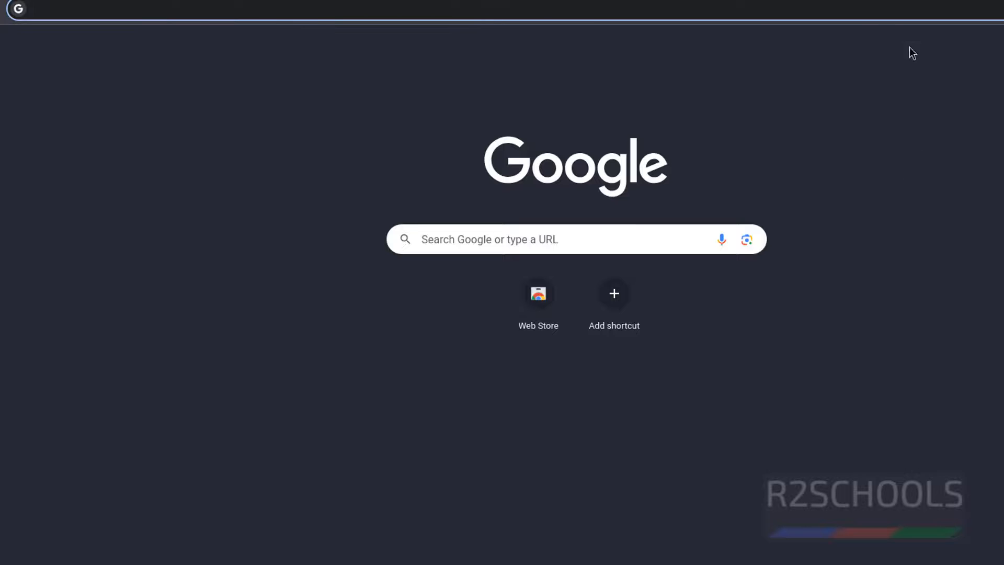
mouse_move(853, 188)
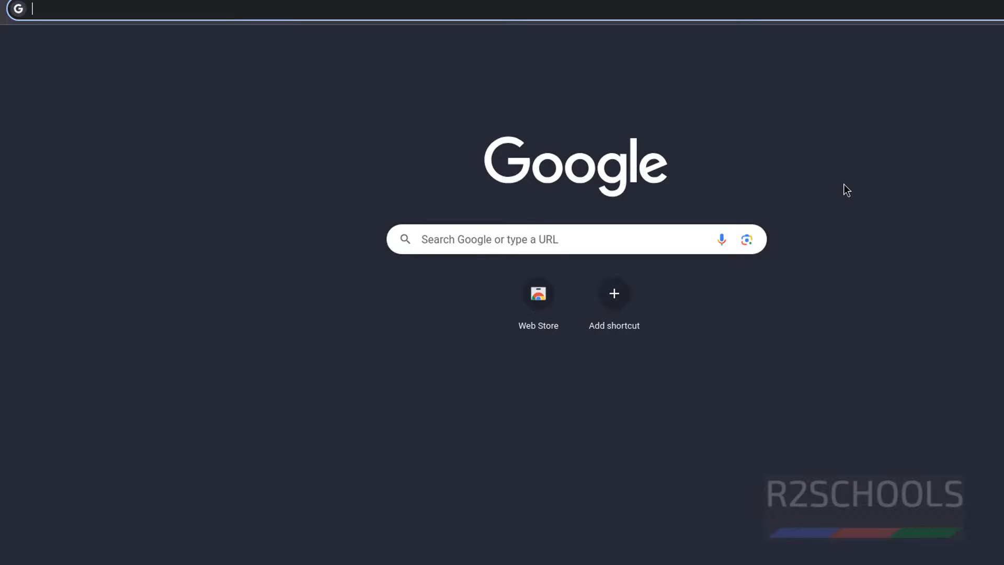
mouse_move(839, 154)
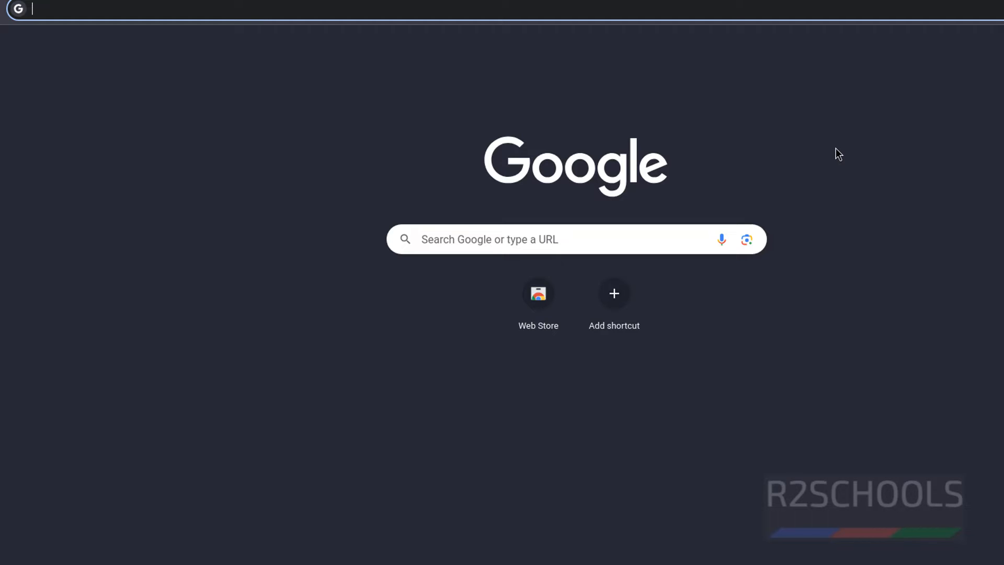